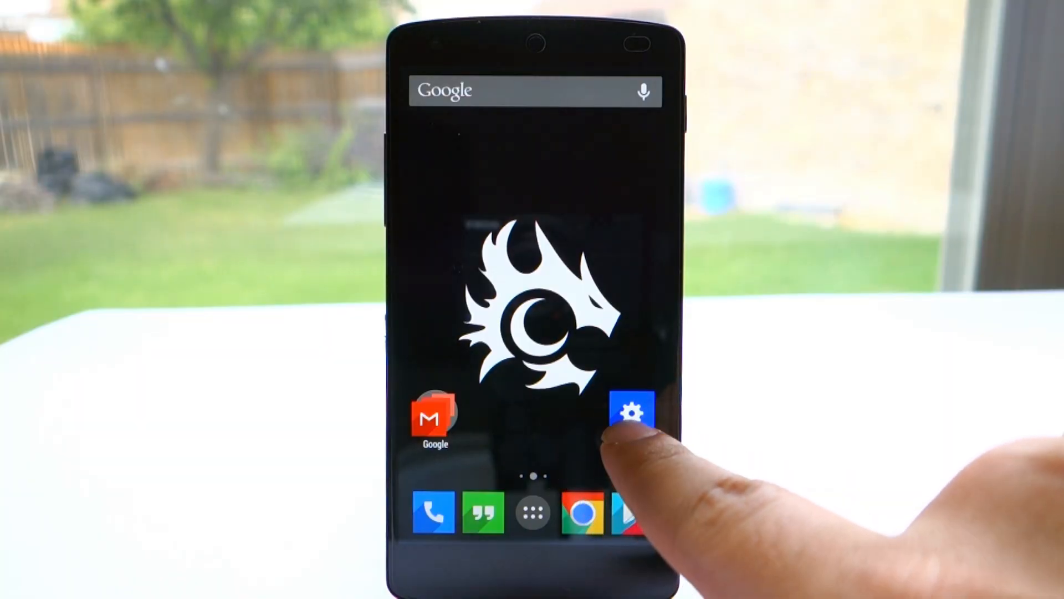
Enable Wi-Fi optimization under Advanced Wi-Fi and return to the networks list.
click(631, 413)
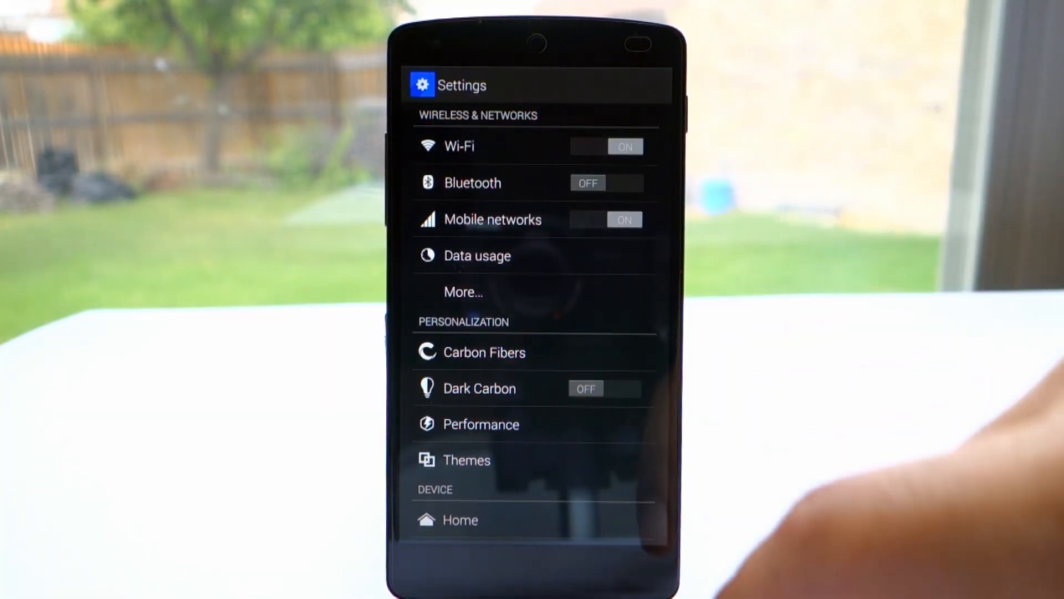
click(459, 146)
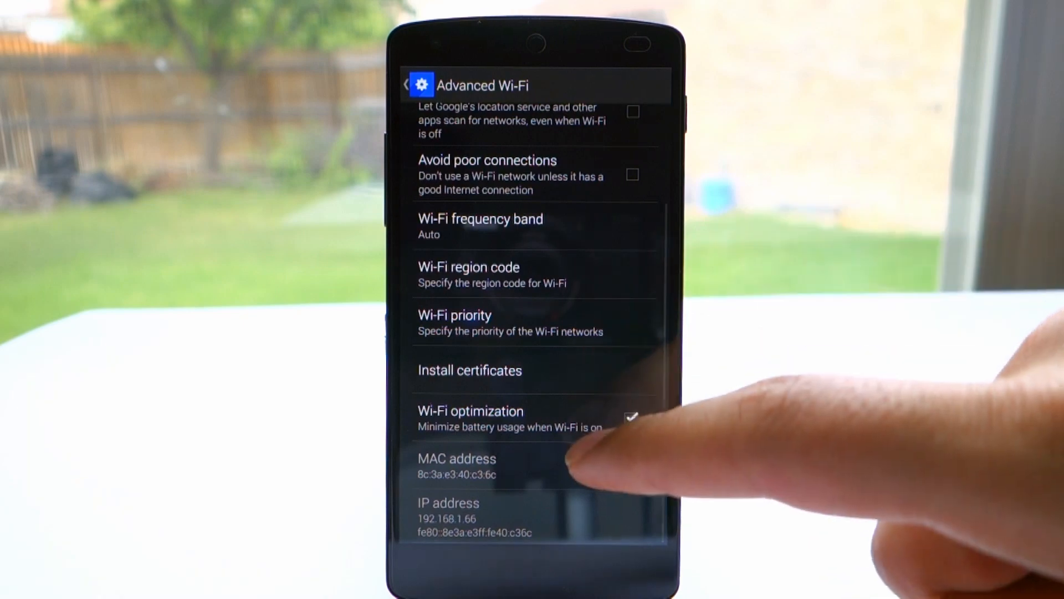
click(405, 84)
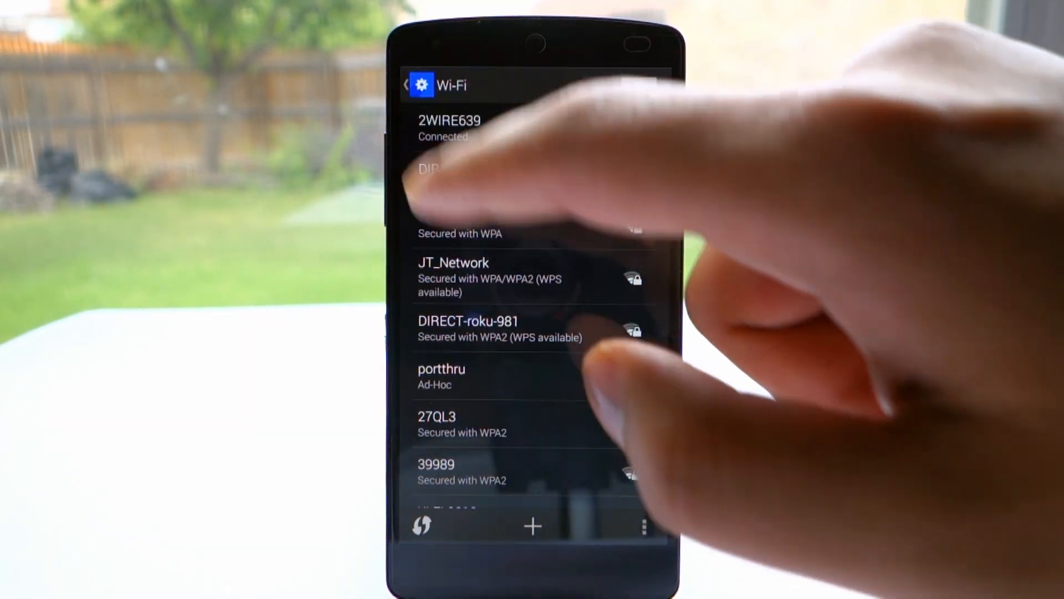
Turn Location on in Device only mode and accept the location consent prompt.
click(406, 85)
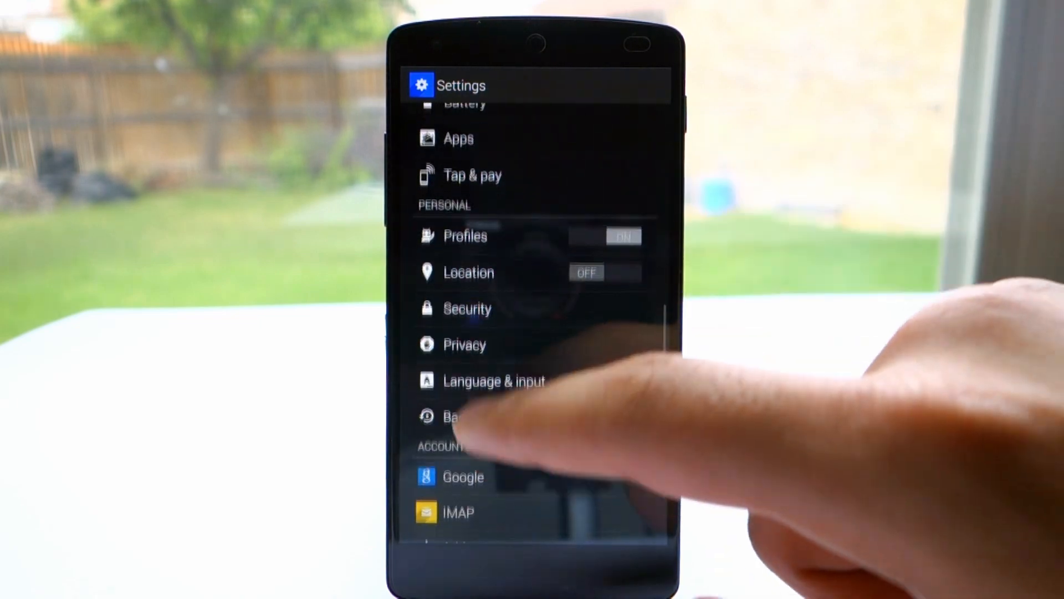
click(468, 272)
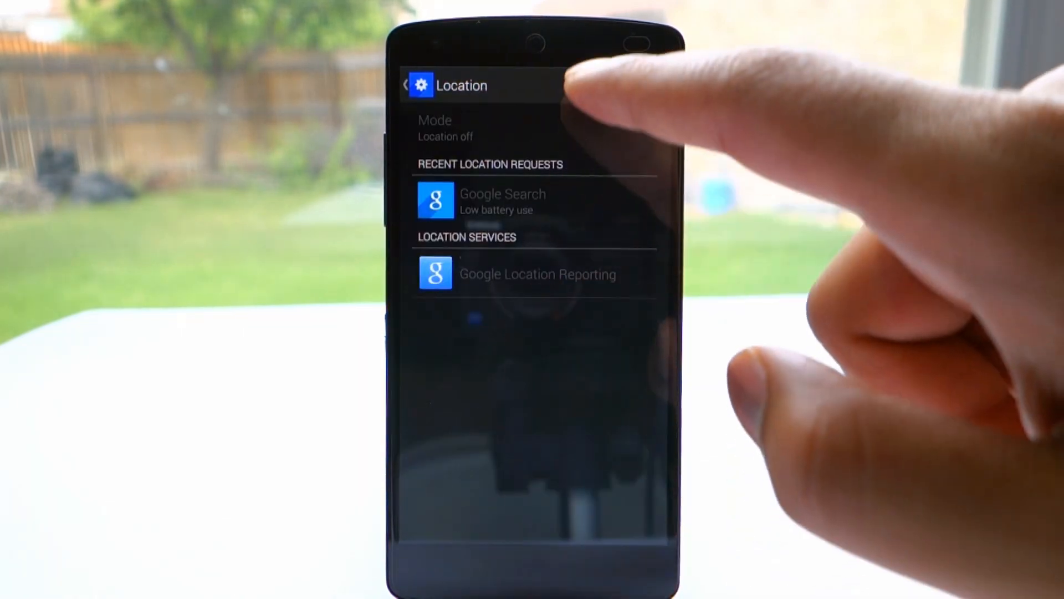
click(637, 84)
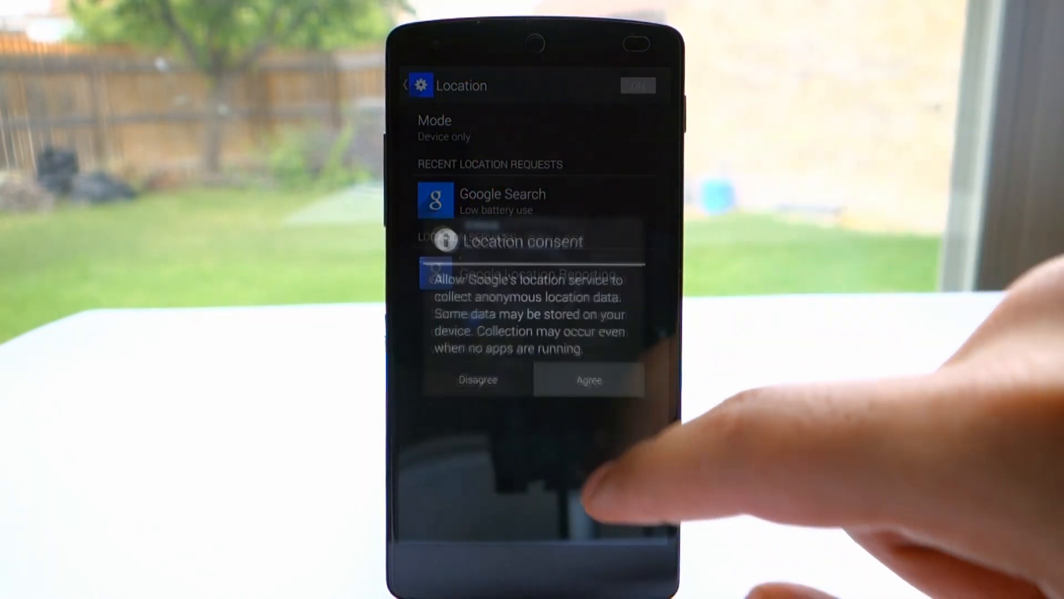
click(588, 379)
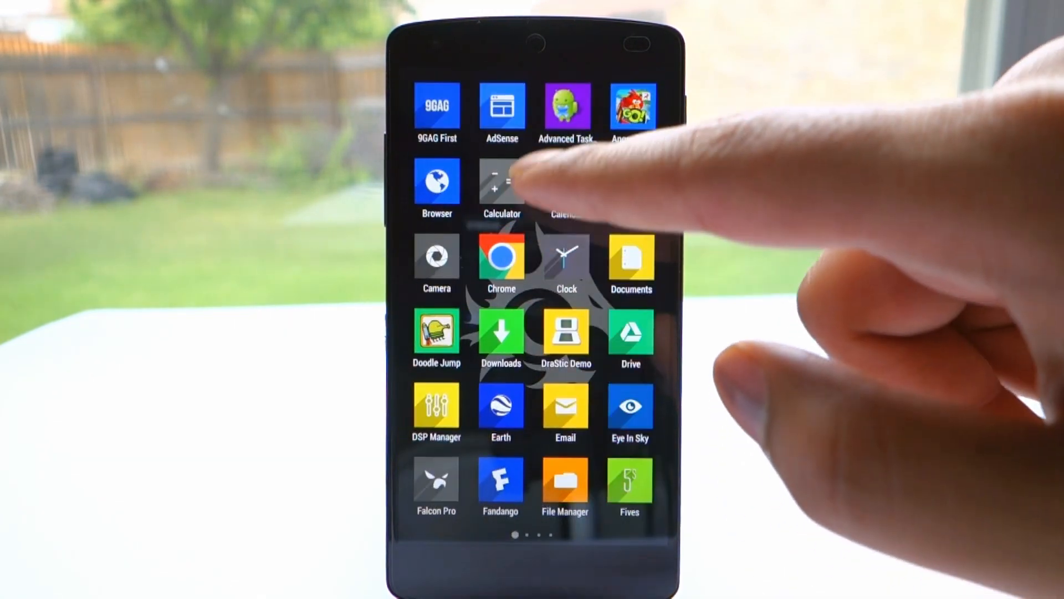
Set Advanced Task Killer's Auto Kill Level to Aggressive in its settings.
click(566, 109)
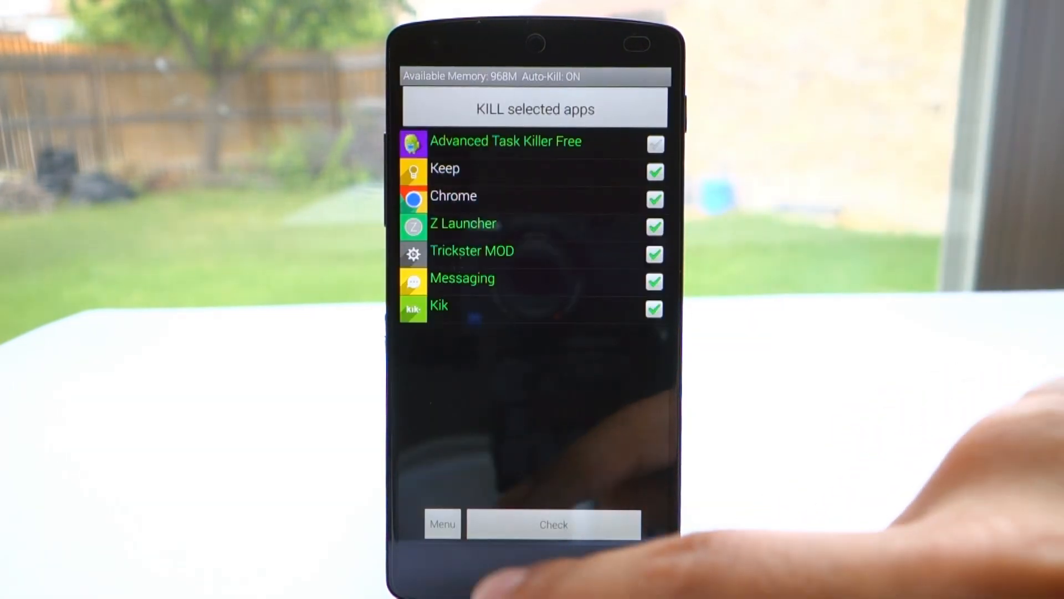
click(443, 522)
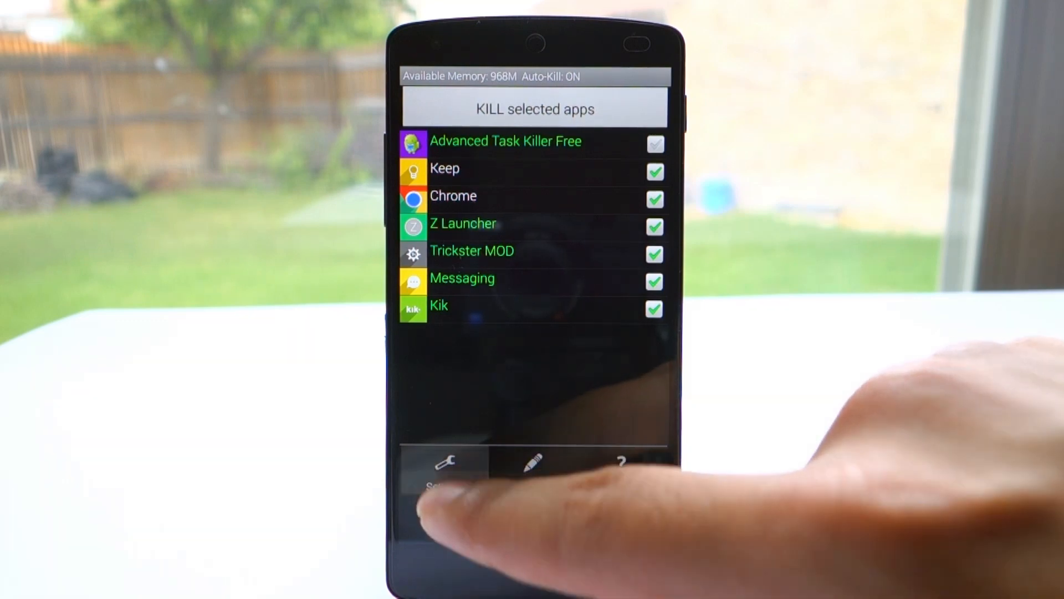
click(445, 465)
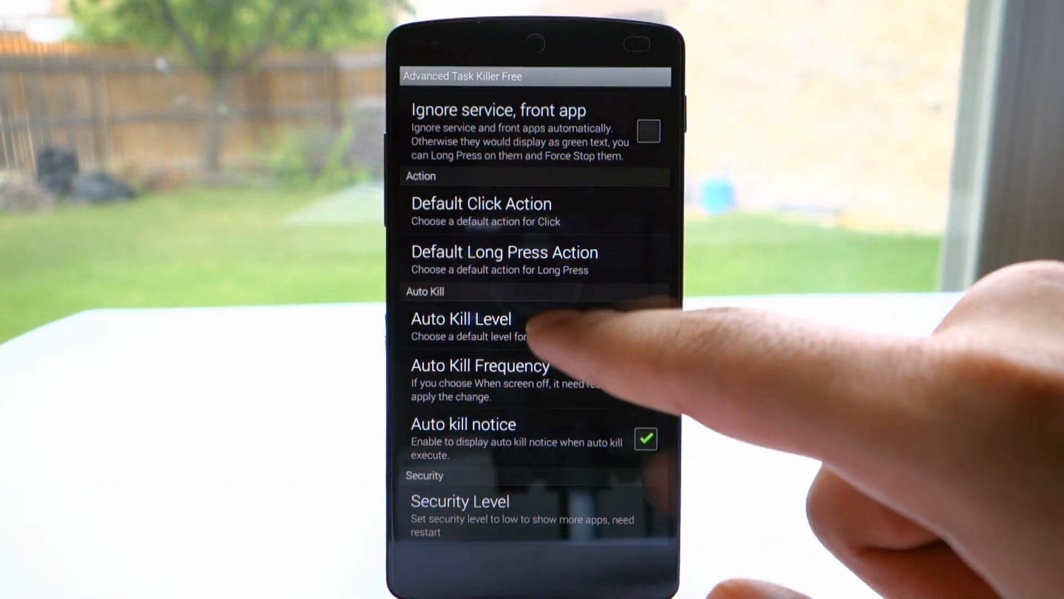
click(460, 320)
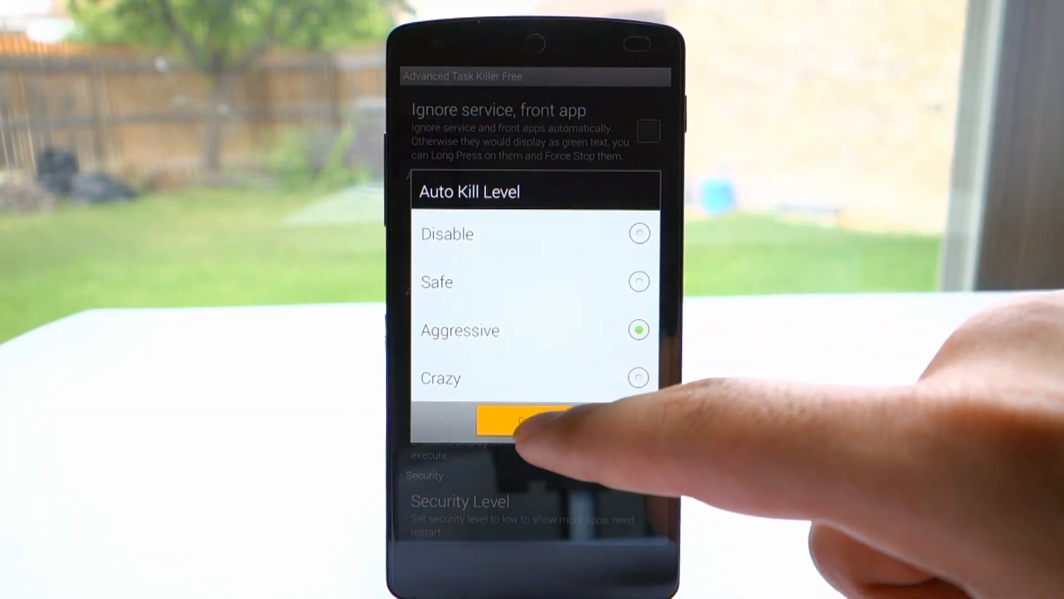
click(526, 419)
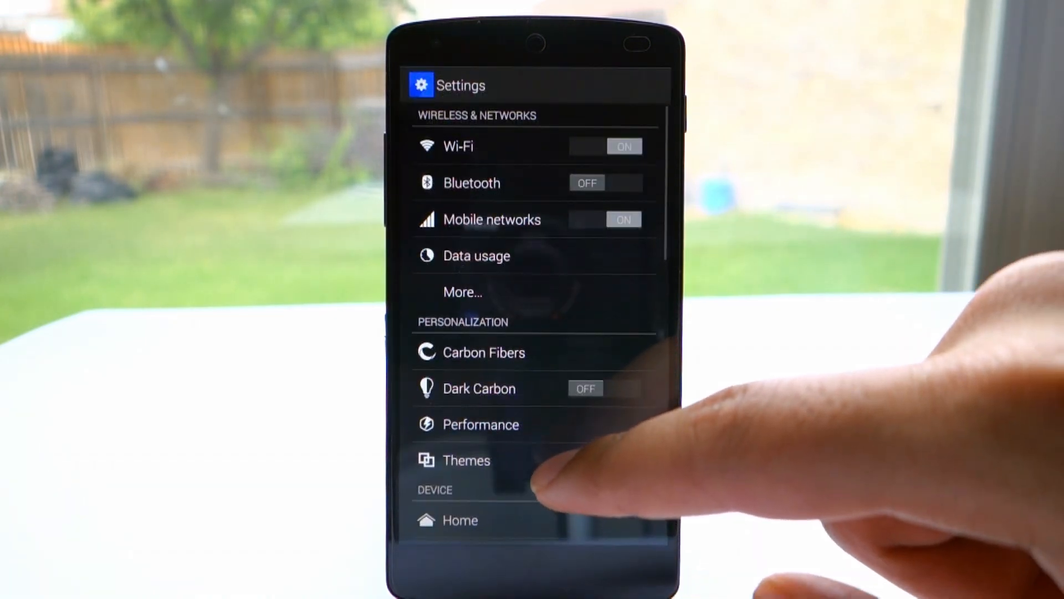
Reach the Drawing section of Developer options showing 0.75x animation scales.
scroll(down, 3)
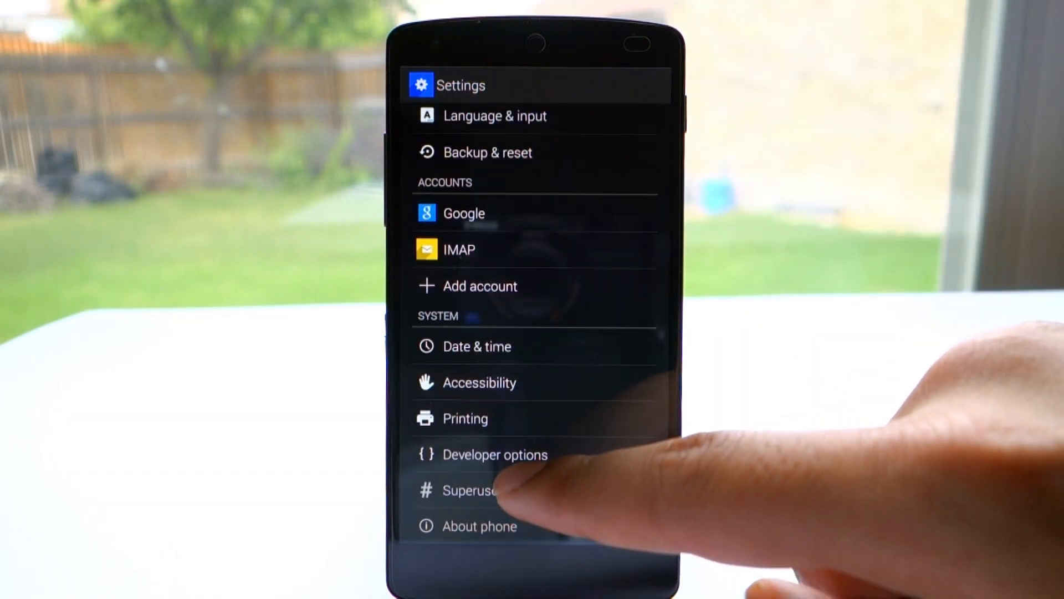
click(495, 454)
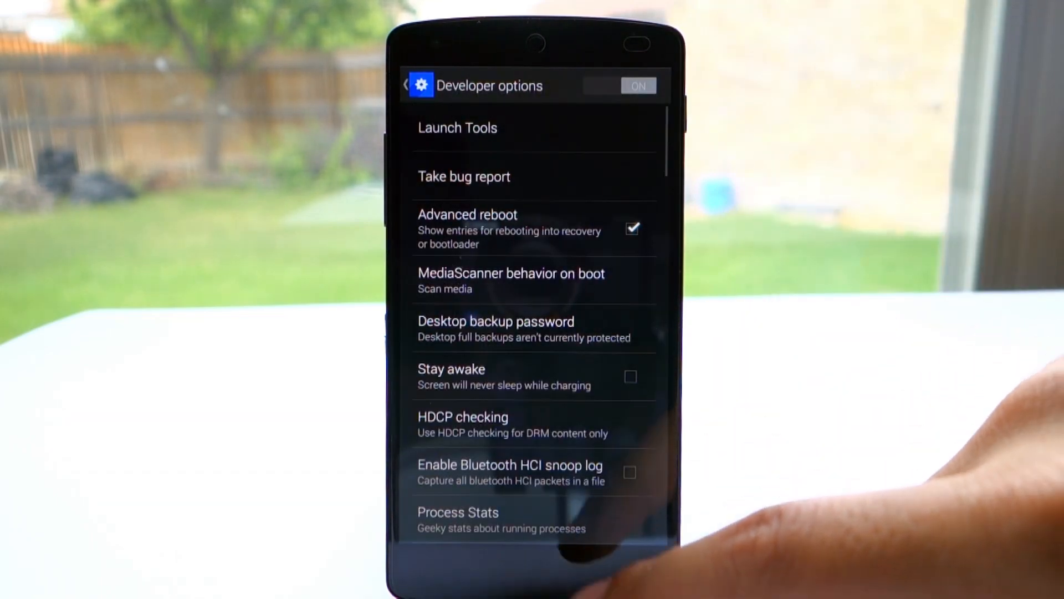
scroll(down, 3)
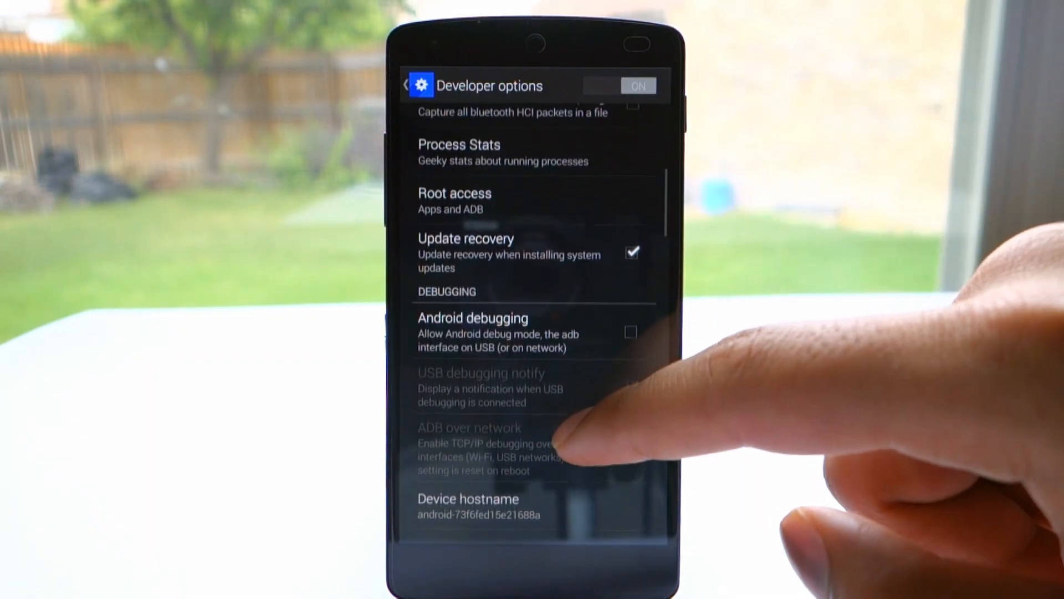
scroll(down, 3)
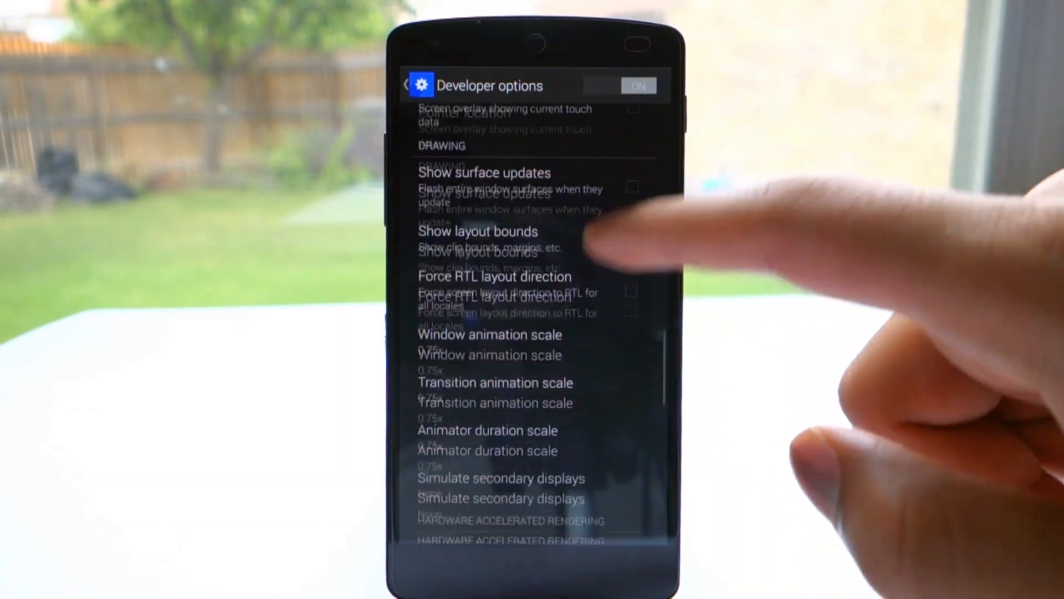
scroll(down, 3)
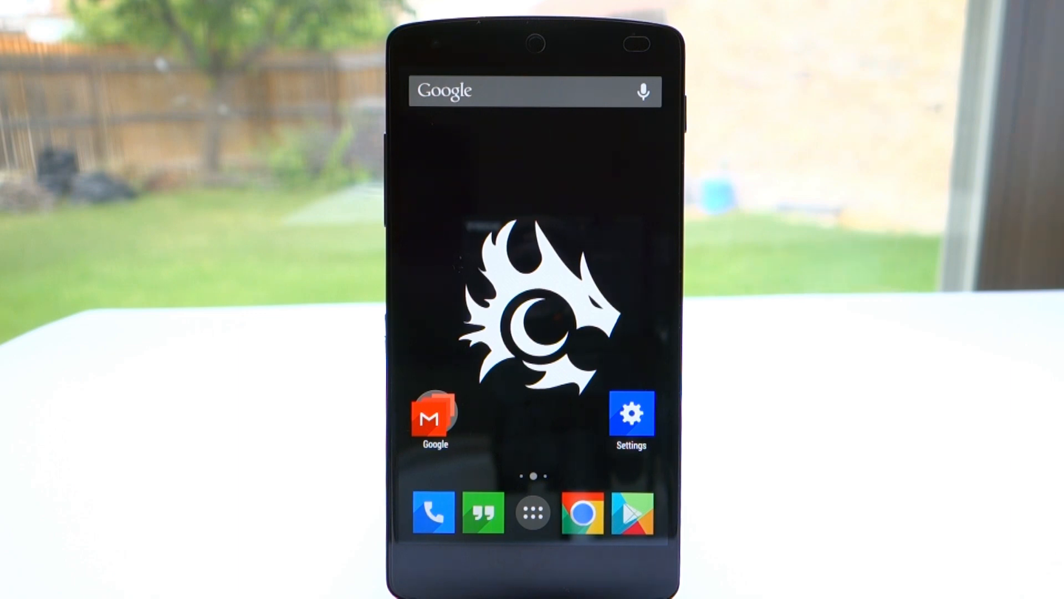
Reach Carbon Fibers > Interface > Battery saver settings.
click(631, 412)
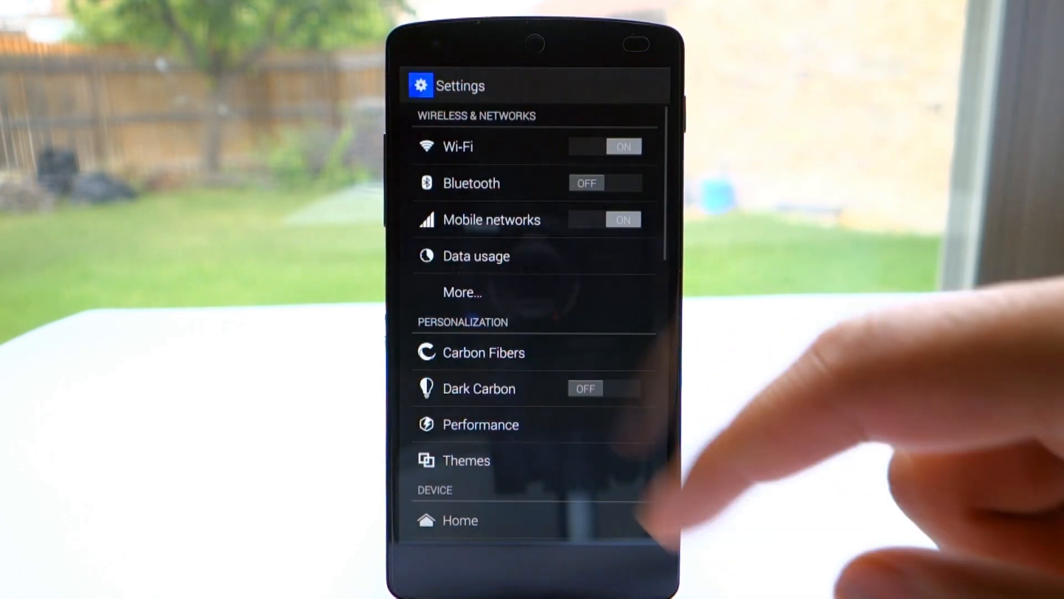
click(484, 352)
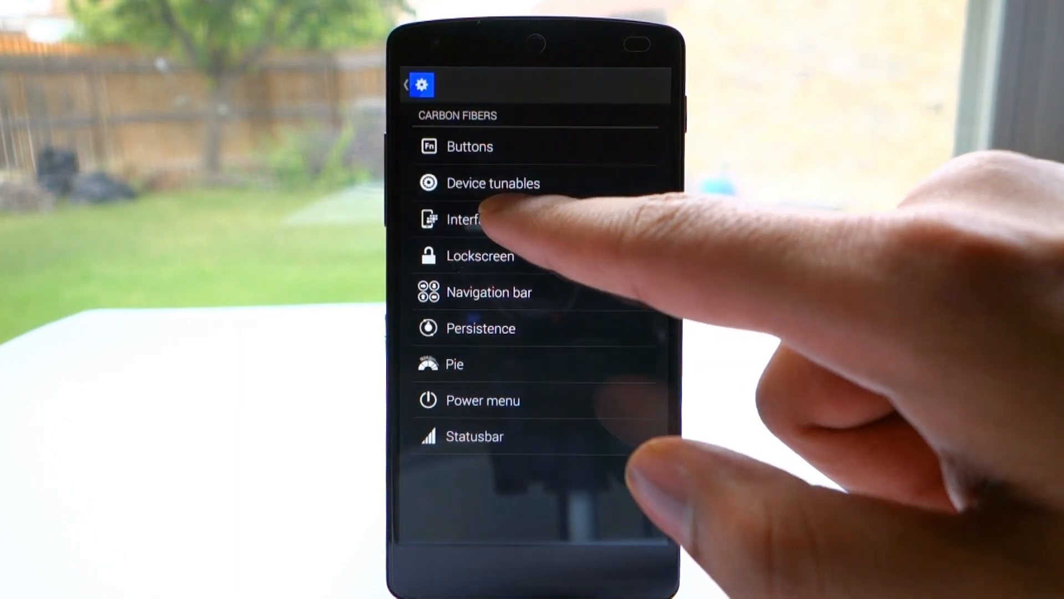
click(469, 218)
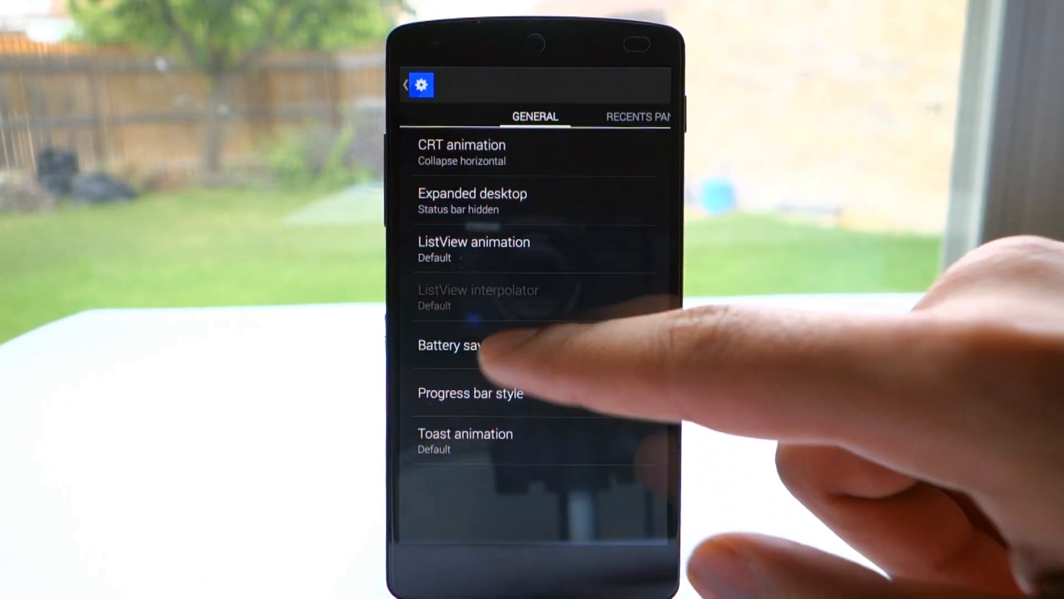
click(475, 345)
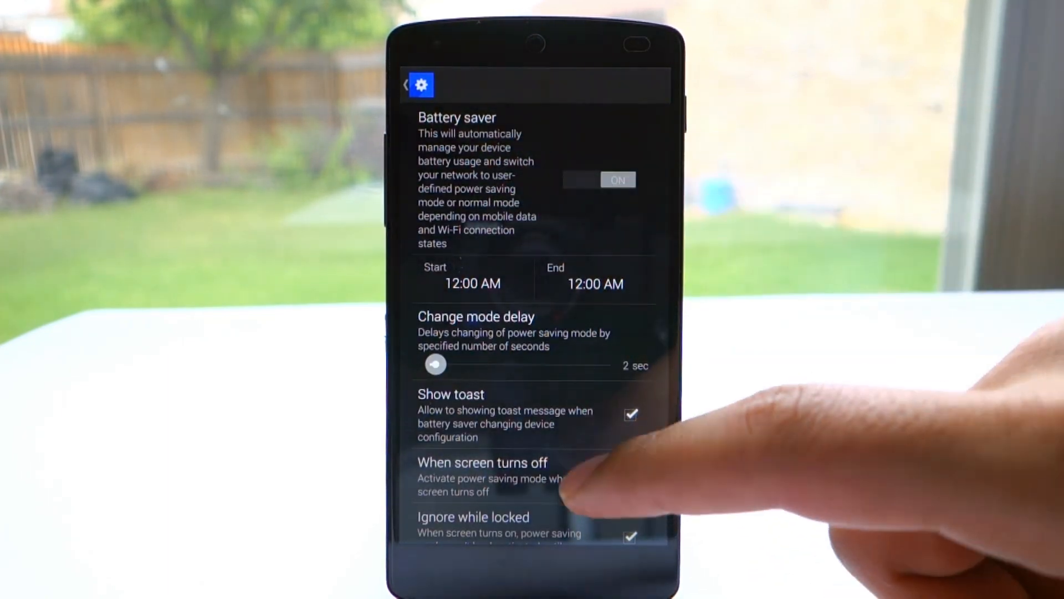
Keep Power saving network mode at 2G/3G Preferred in the battery saver.
scroll(down, 3)
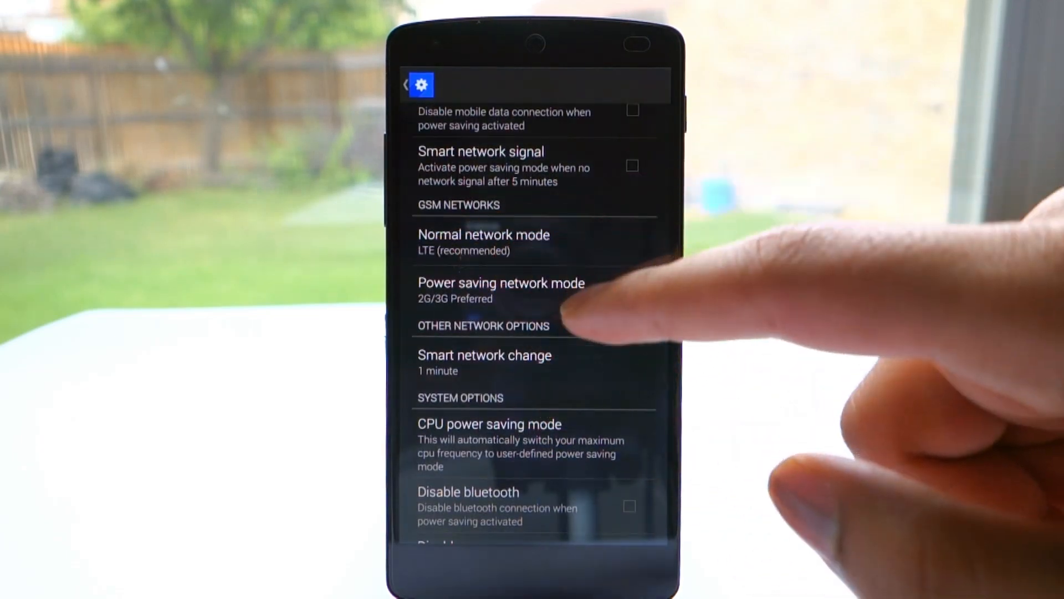
click(484, 242)
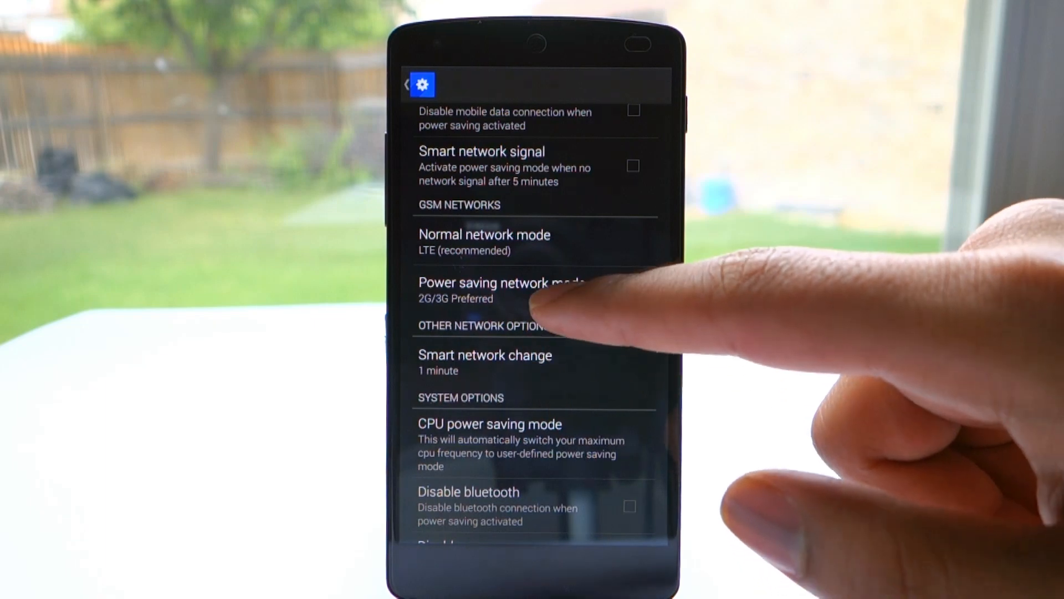
click(499, 283)
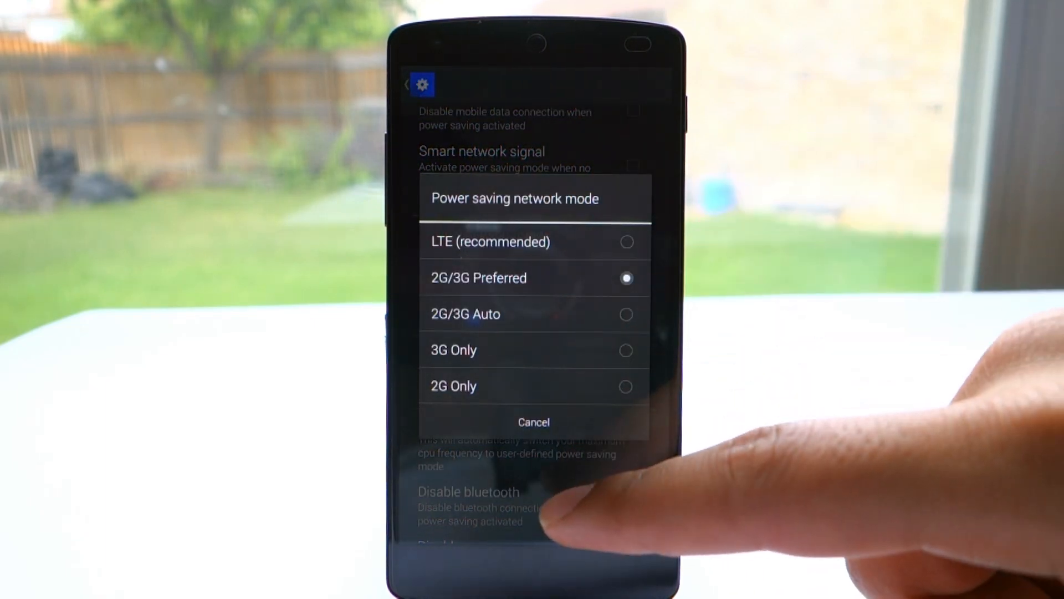
click(534, 421)
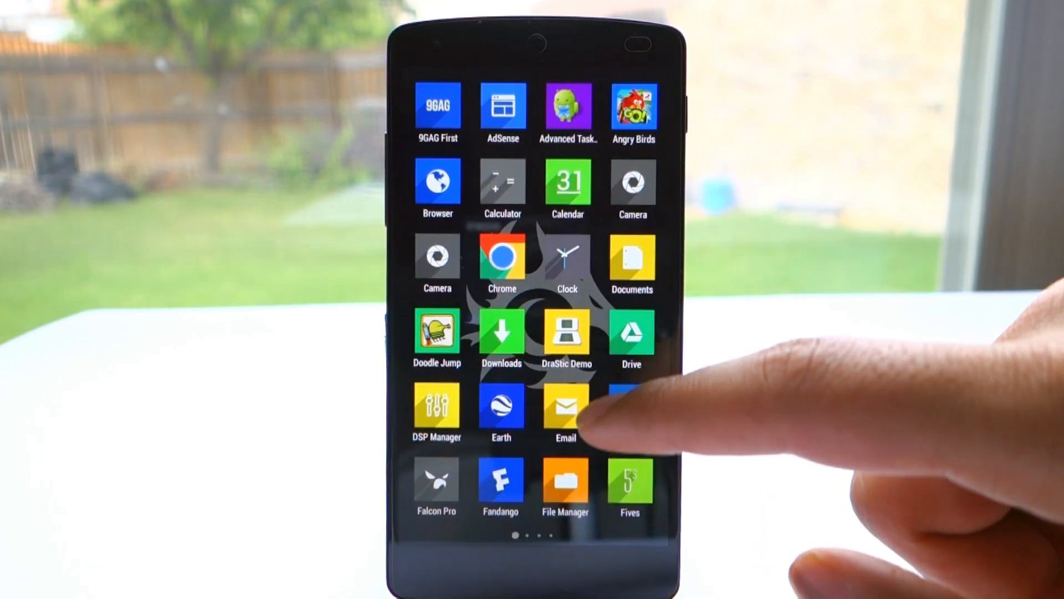
Scroll Trickster MOD's General tab to CPU Frequency Control with Max Screen Off 1036800.
scroll(left, 3)
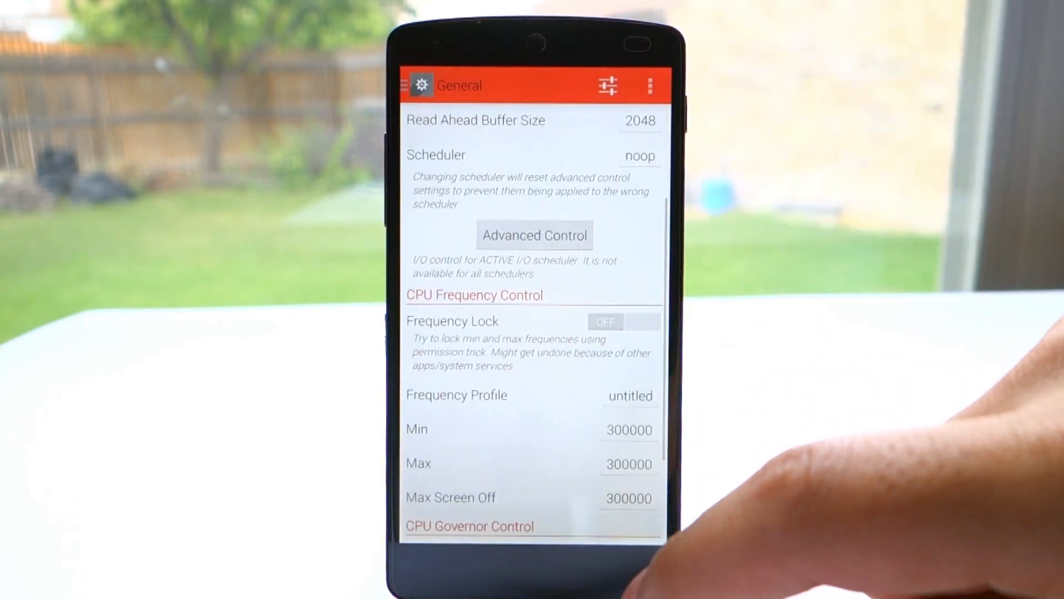
scroll(down, 3)
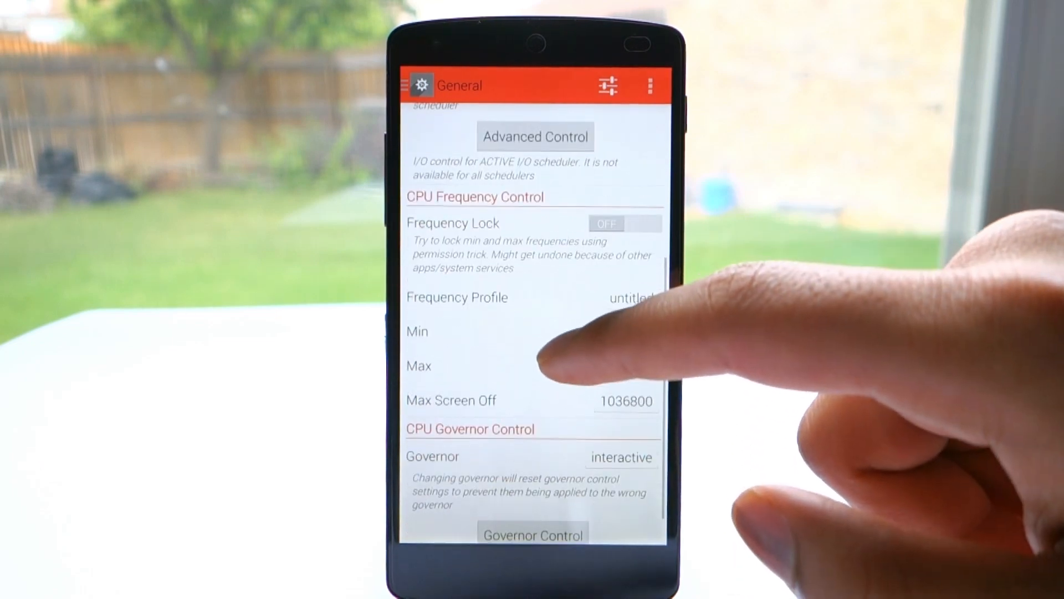
scroll(down, 3)
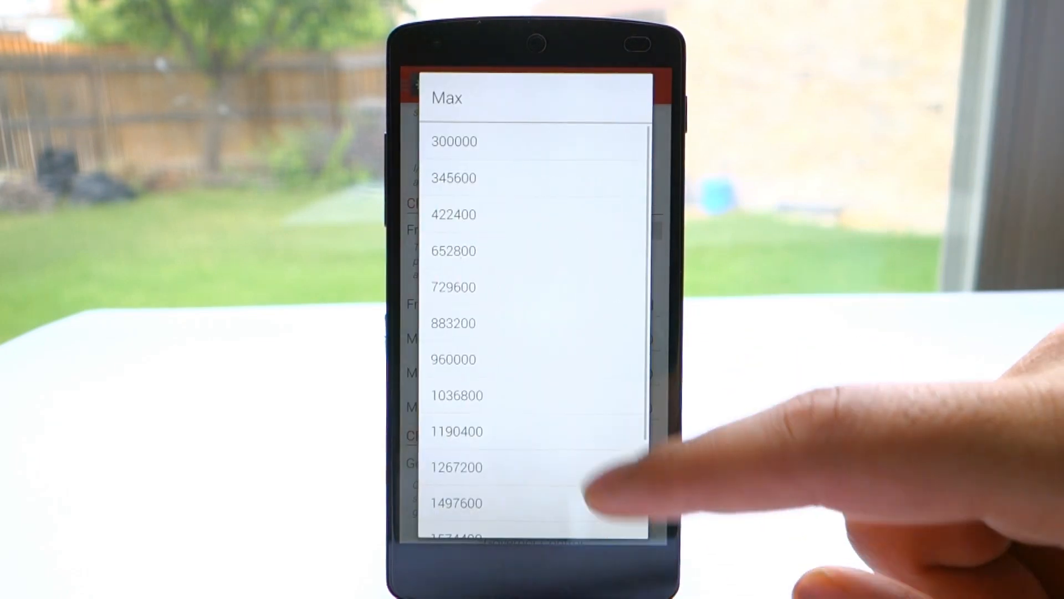
scroll(down, 3)
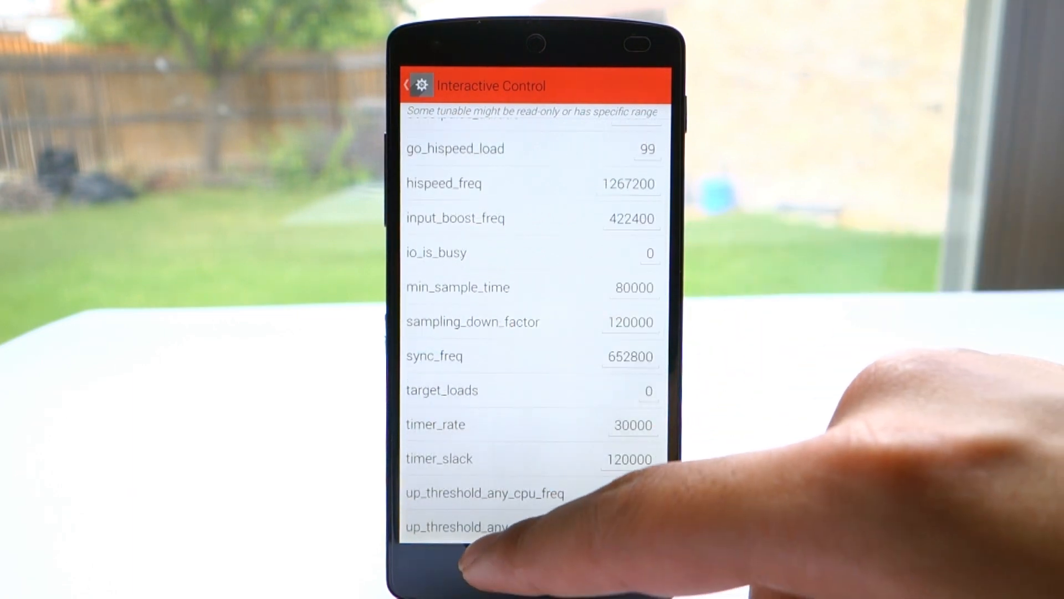
Apply the Interactive governor tuning and review Multicore Power Saving 2 and MPU Voltages.
click(406, 84)
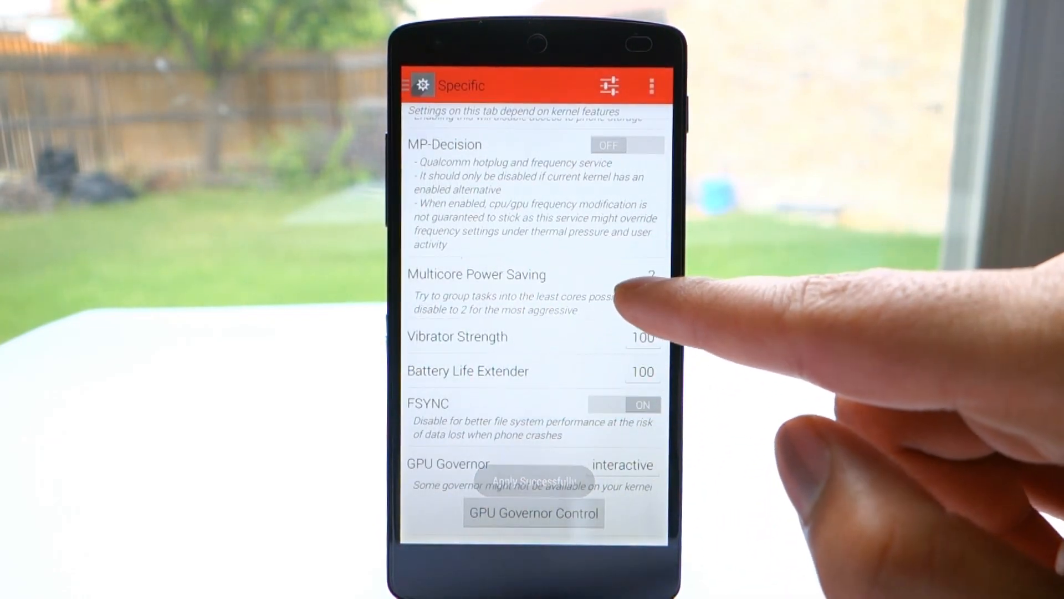
scroll(down, 3)
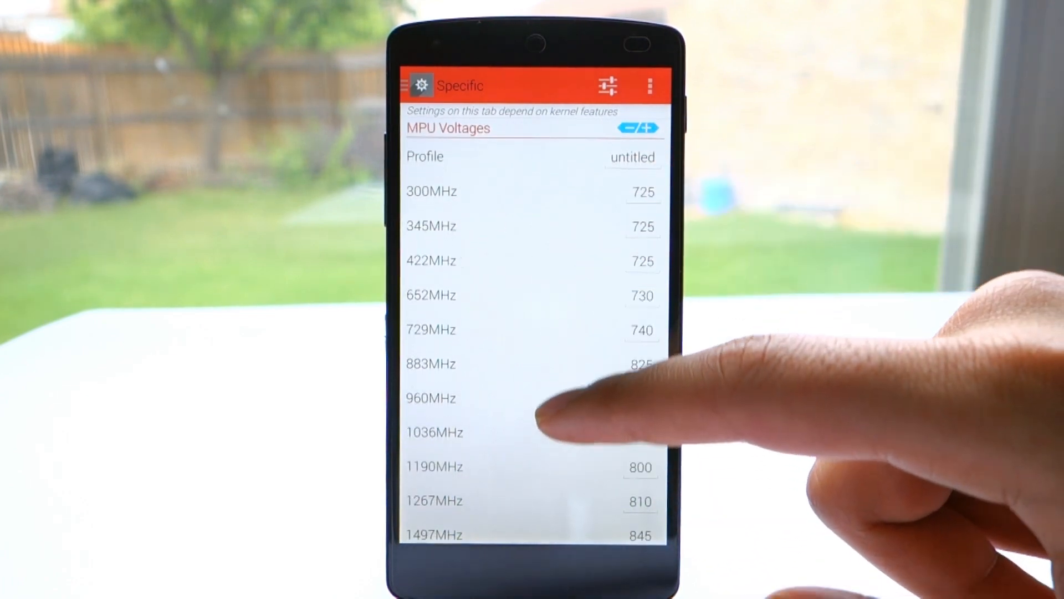
scroll(down, 3)
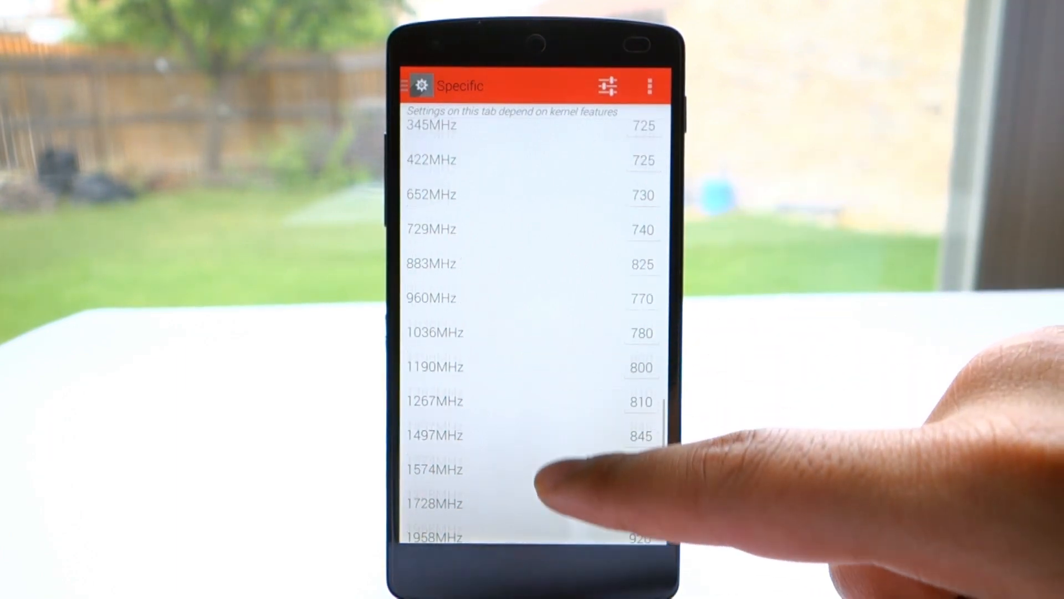
scroll(down, 3)
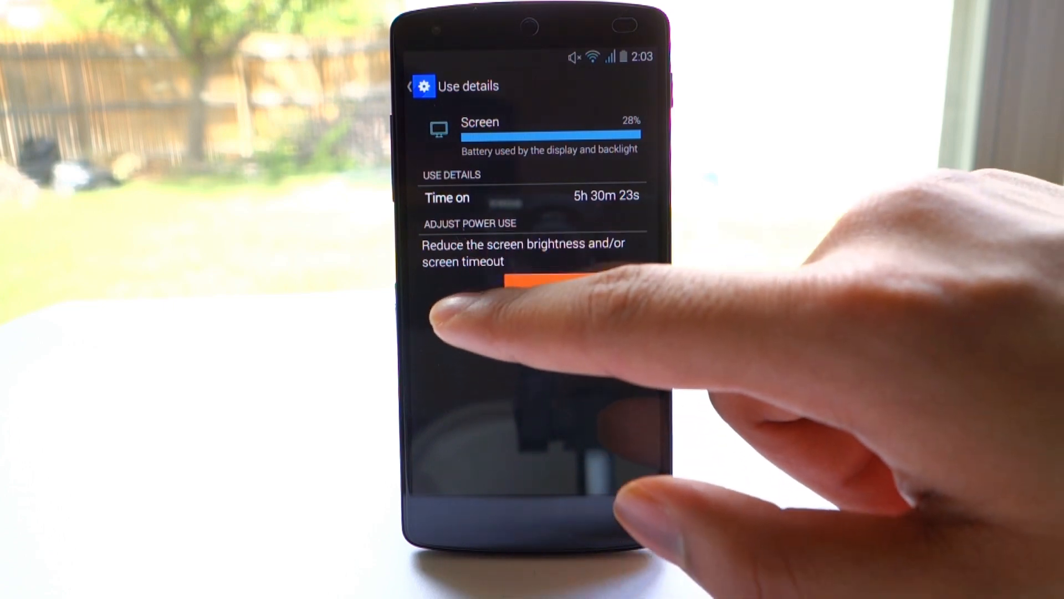
View the screen's battery use details: 26% over 3h 1m 53s on-time.
click(574, 288)
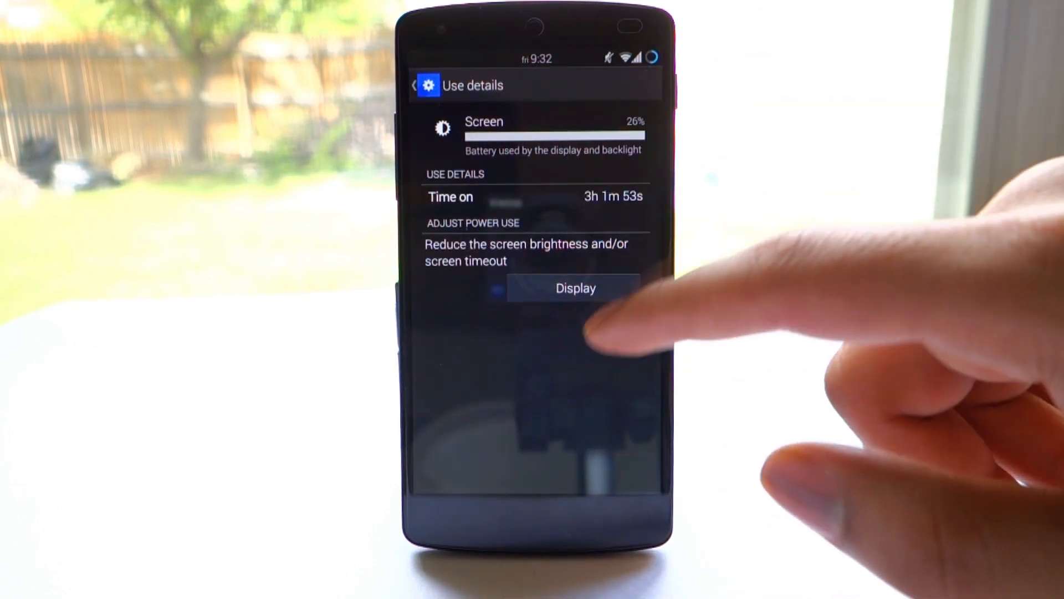
click(575, 287)
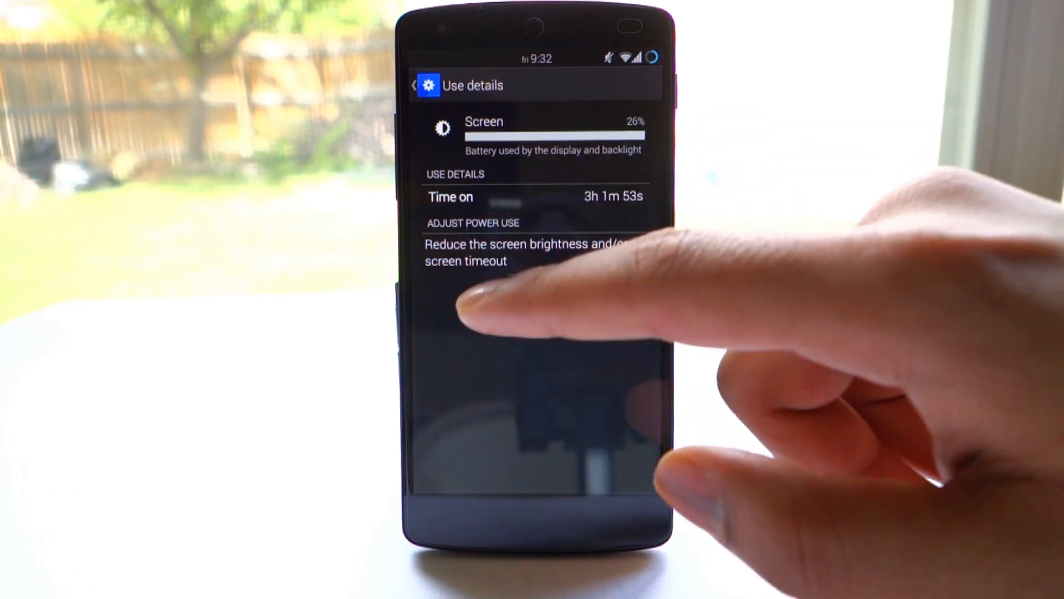